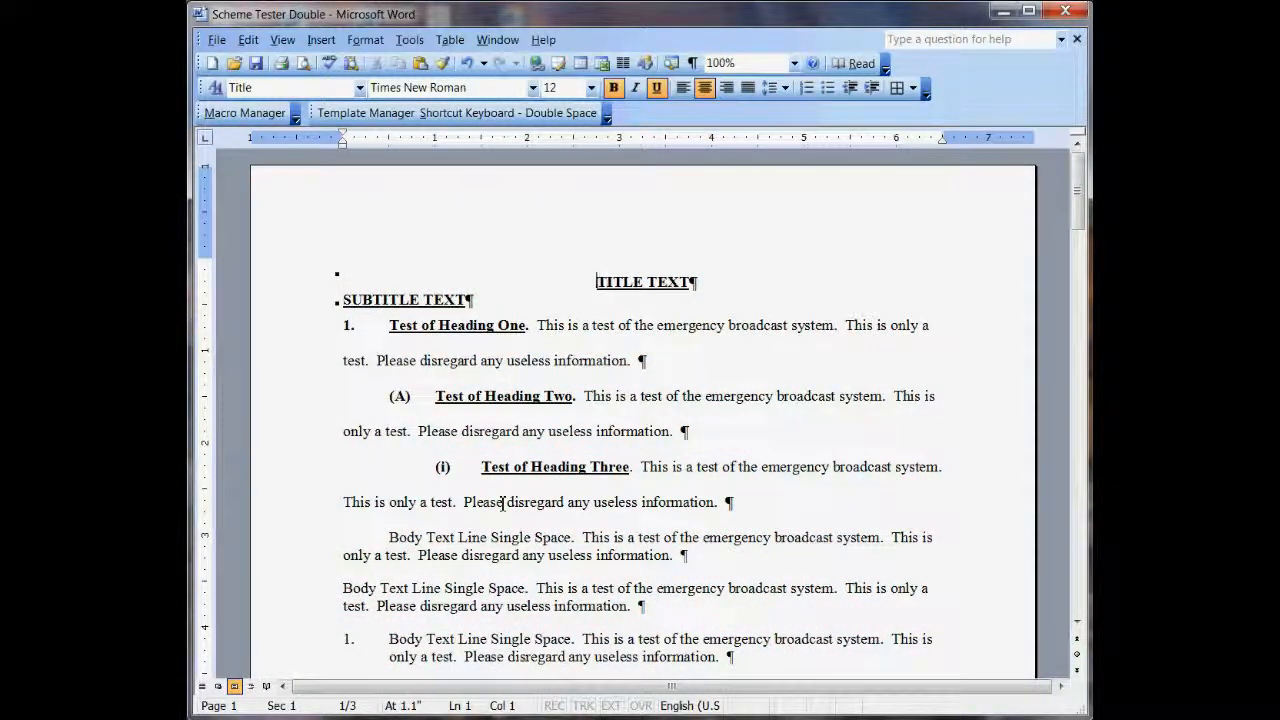
Style the TITLE TEXT line as Title, then as Subtitle, using the Alt+Ctrl+Shift+number shortcuts
key("Alt+Ctrl+Shift+1")
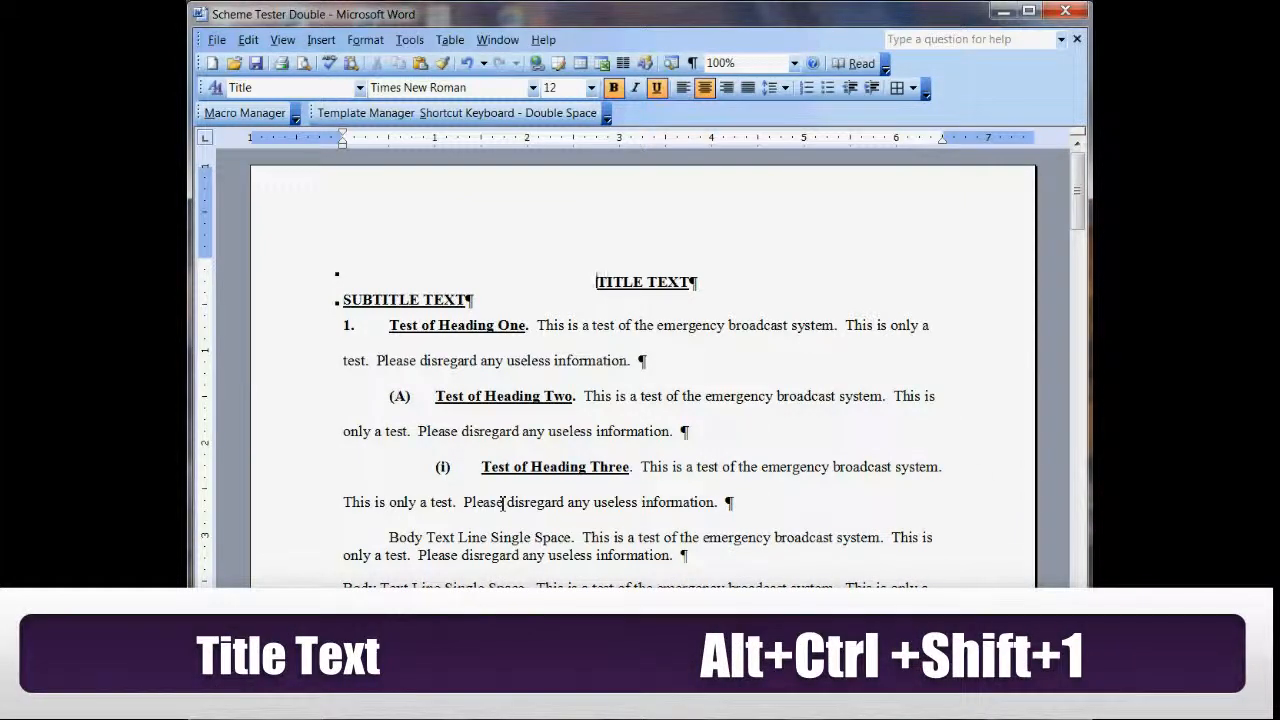
key("alt+ctrl+shift+2")
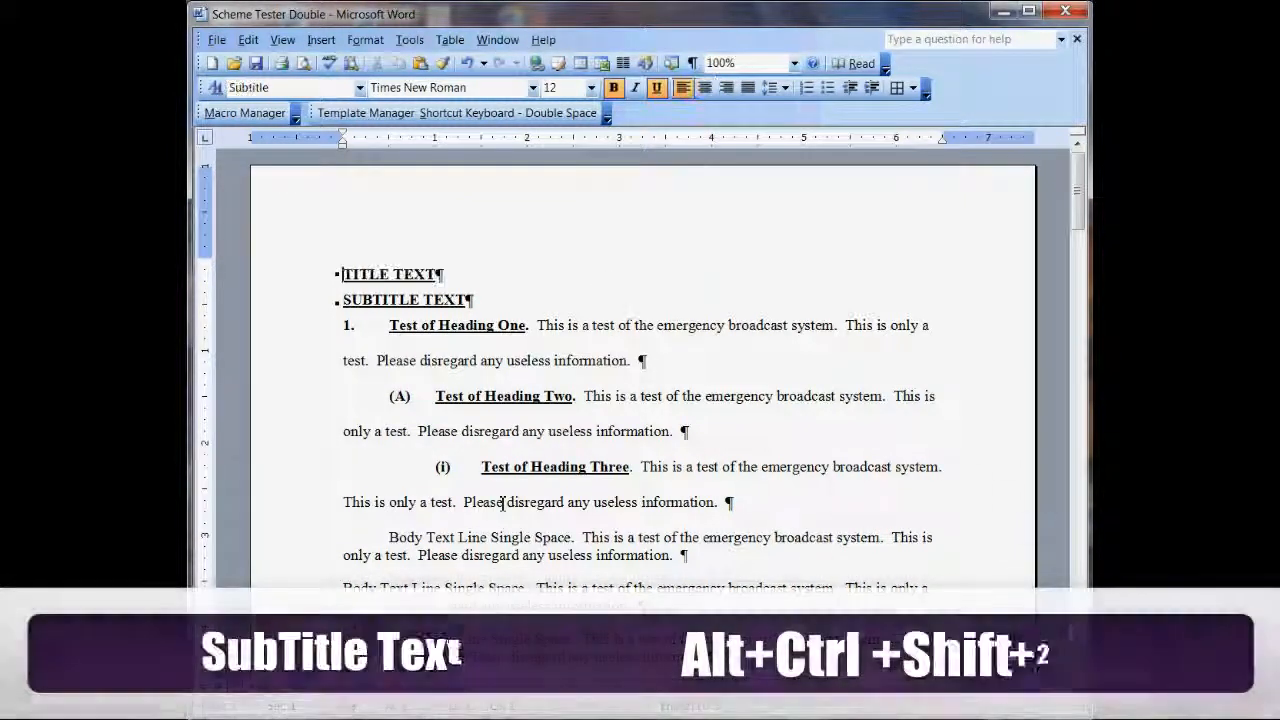
key("alt+ctrl+shift+2")
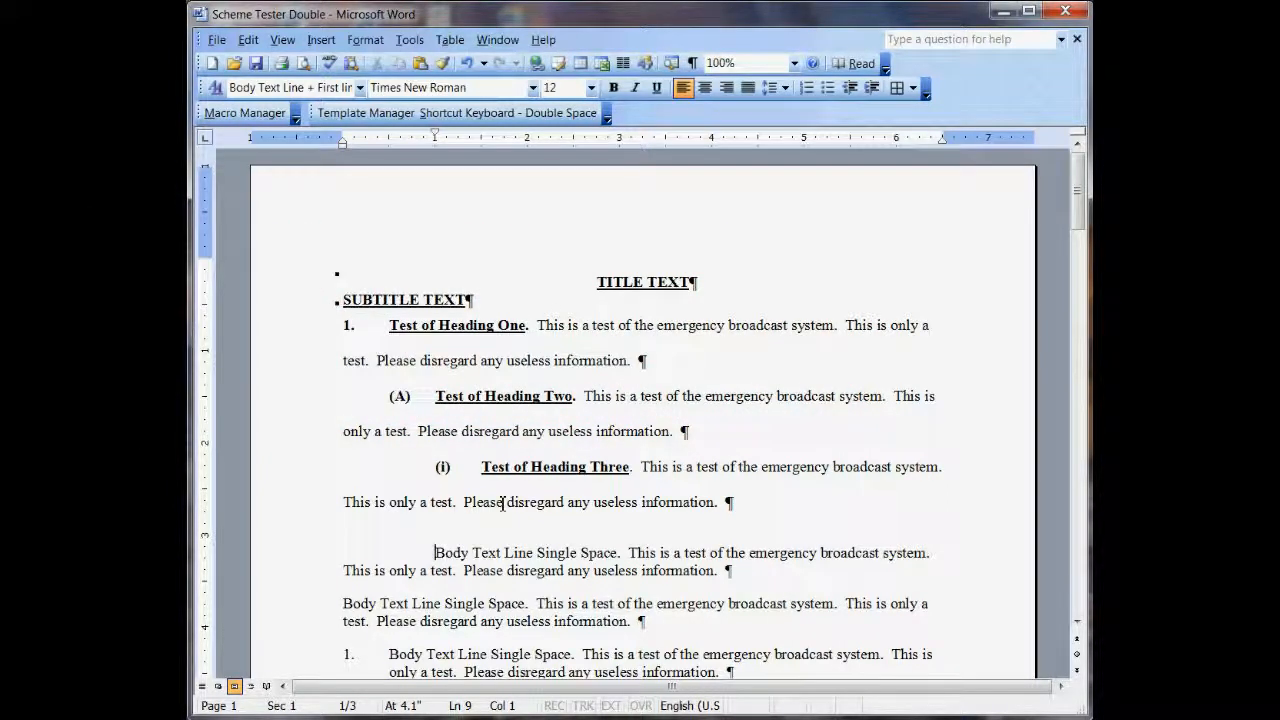
Give the first Body Text Line paragraph an indented body text style with Ctrl+0
key("ctrl+0")
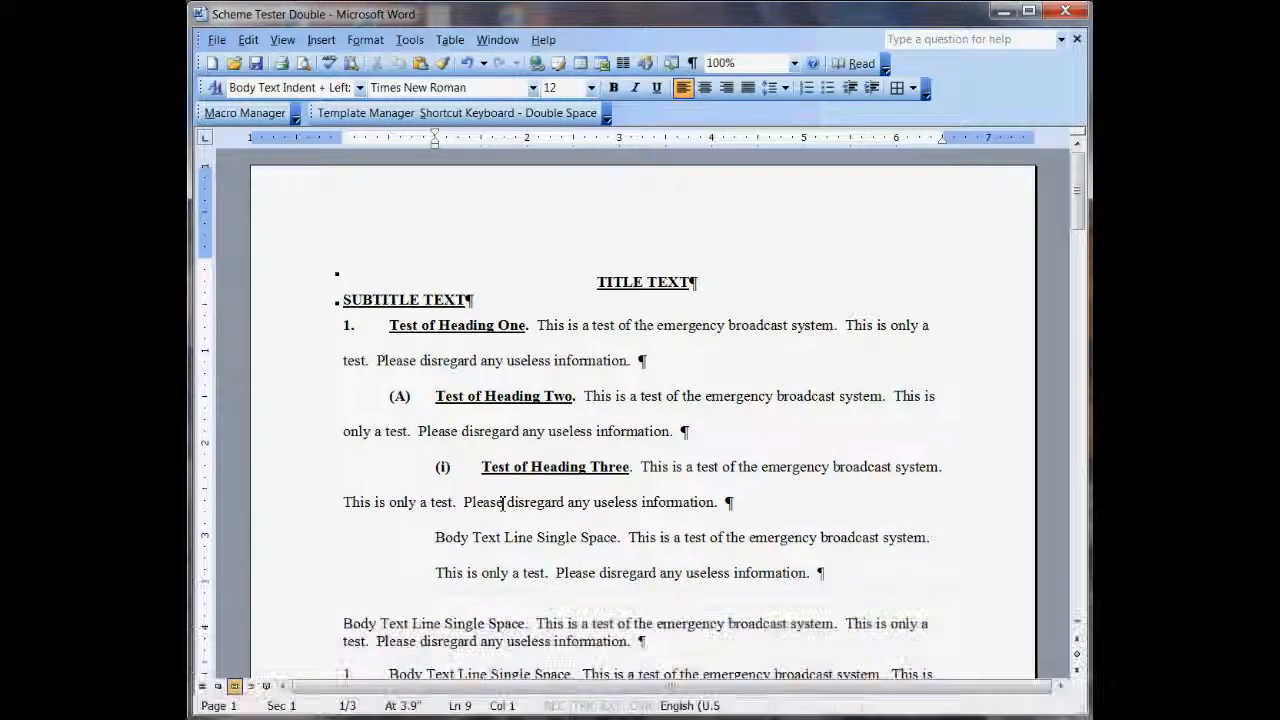
Make the paragraph a single-spaced block indented further from the left margin (Alt+Shift+3 twice)
key("Alt+Shift+3")
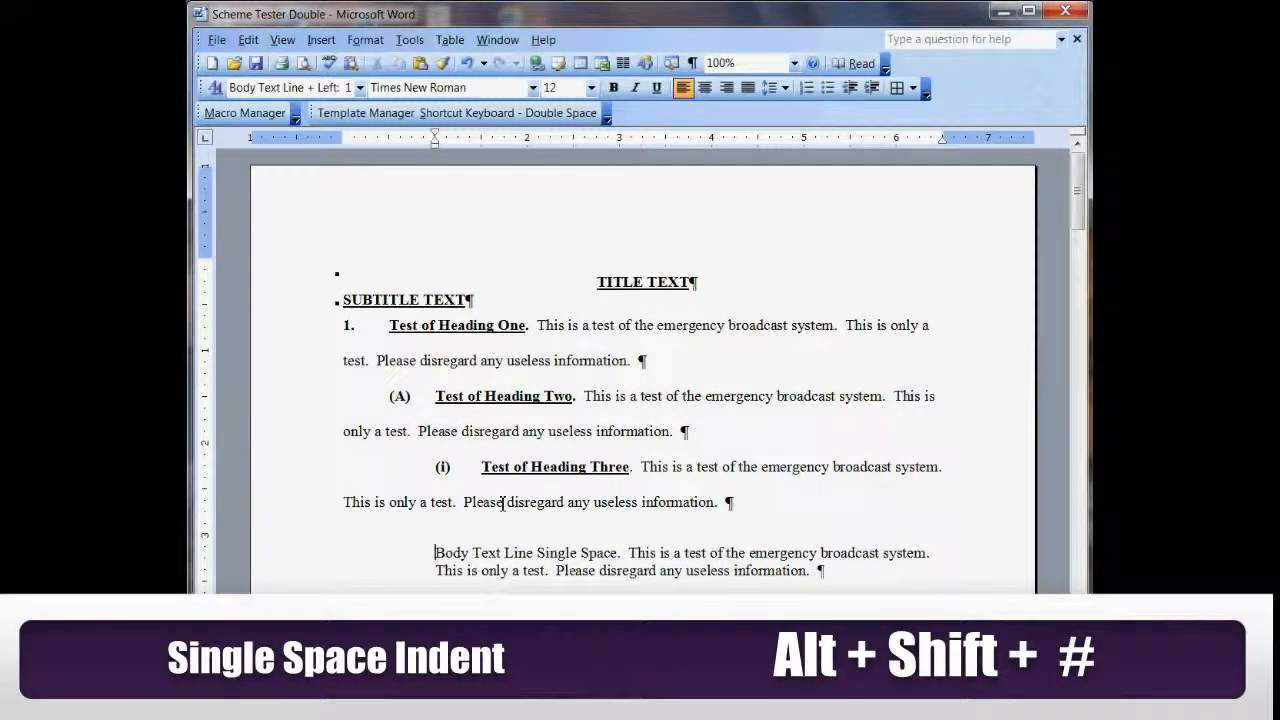
key("alt+shift+3")
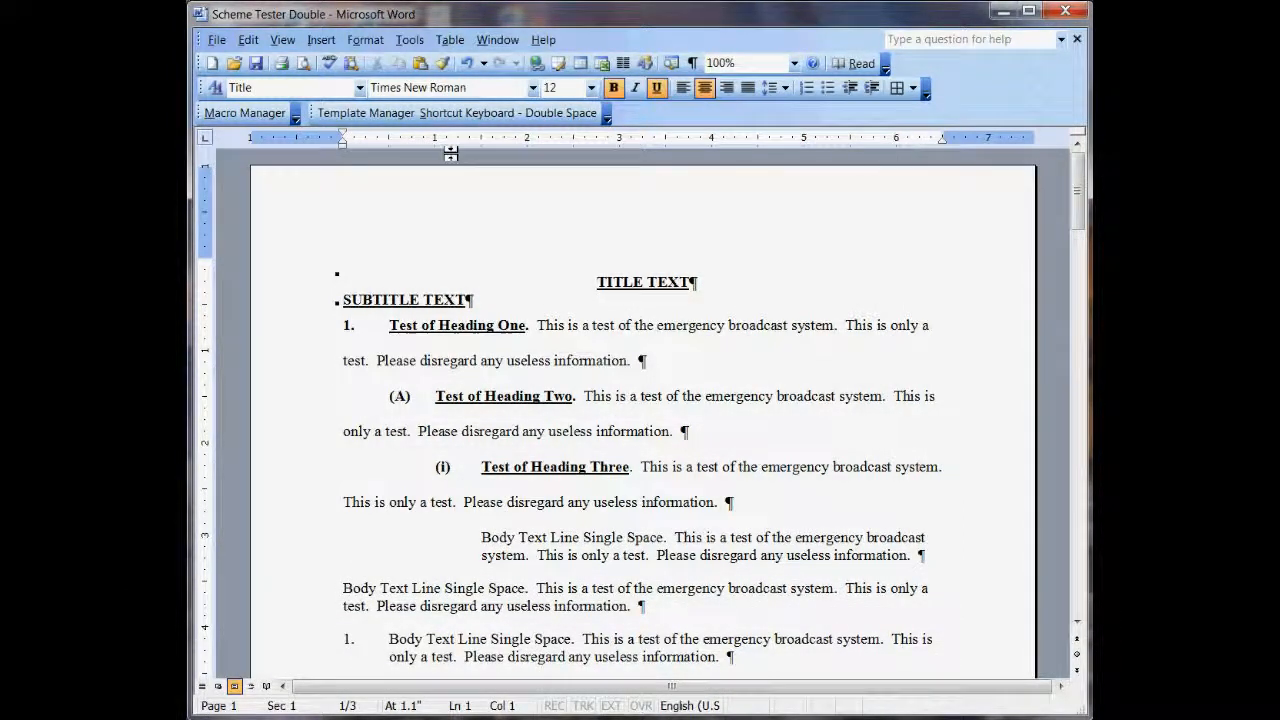
Use the Double Space shortcut scheme's Tool Kit to make the whole document single-spaced
left_click(508, 112)
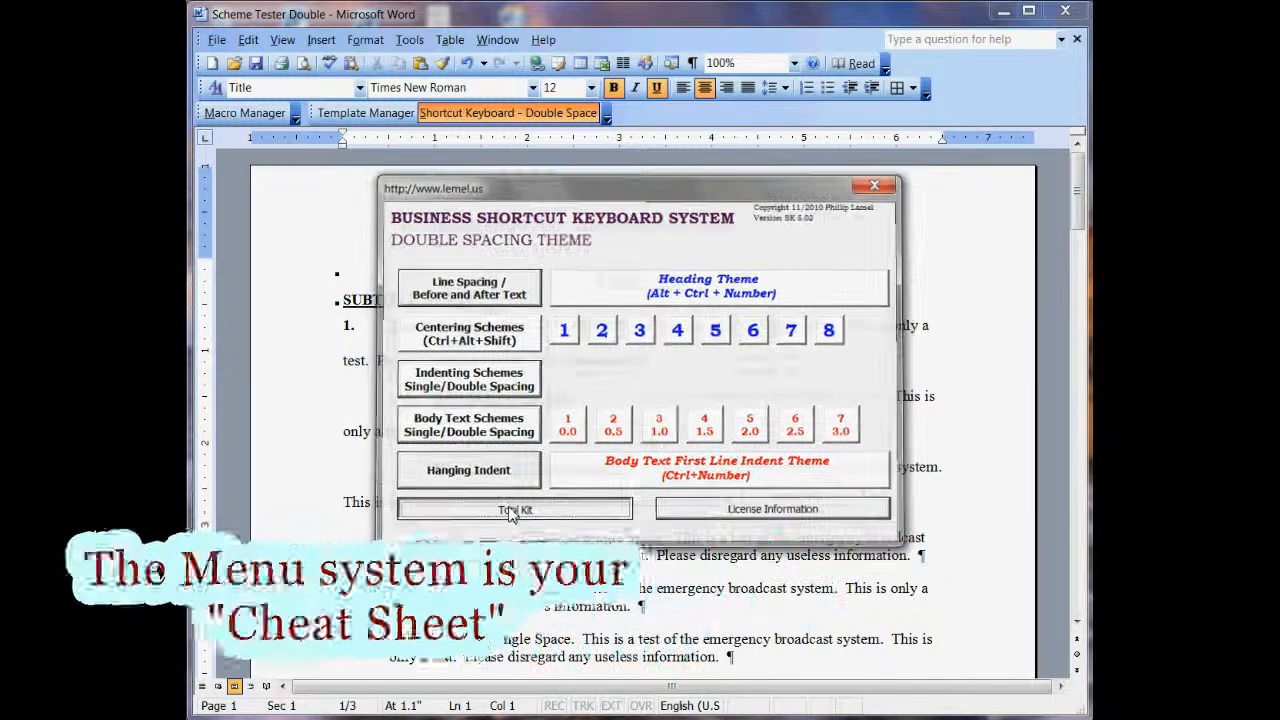
left_click(514, 510)
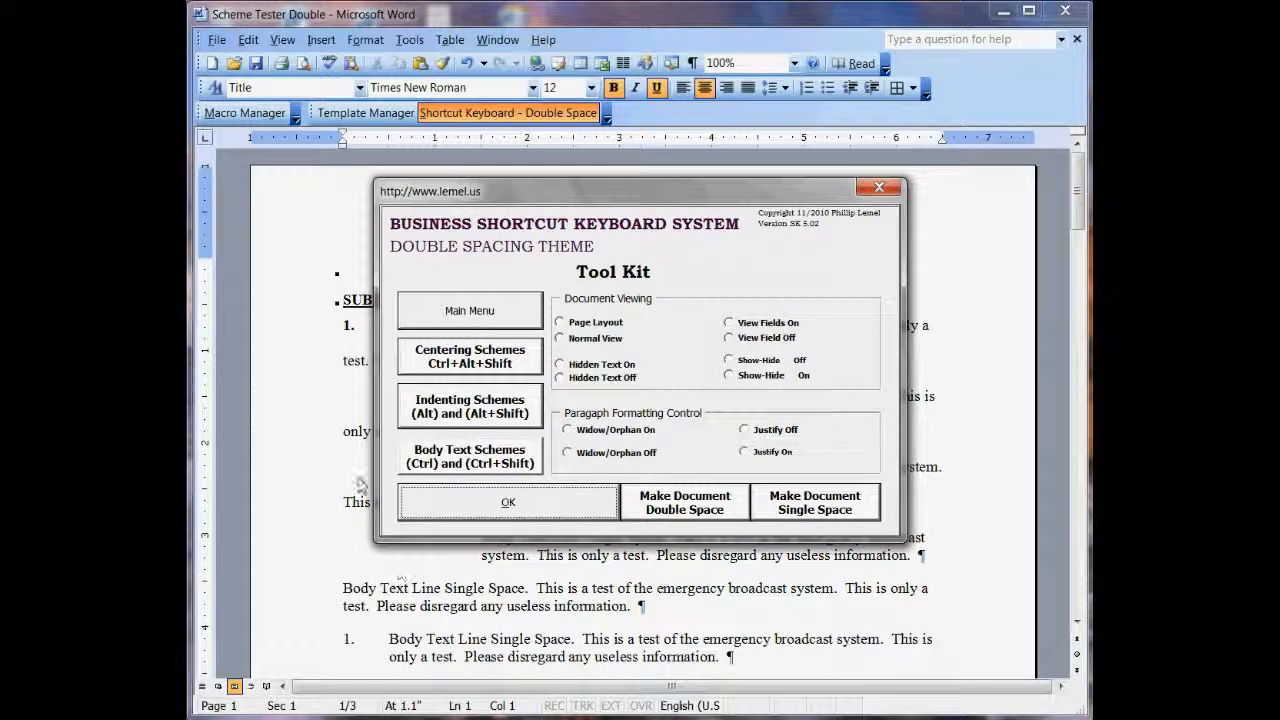
left_click(508, 500)
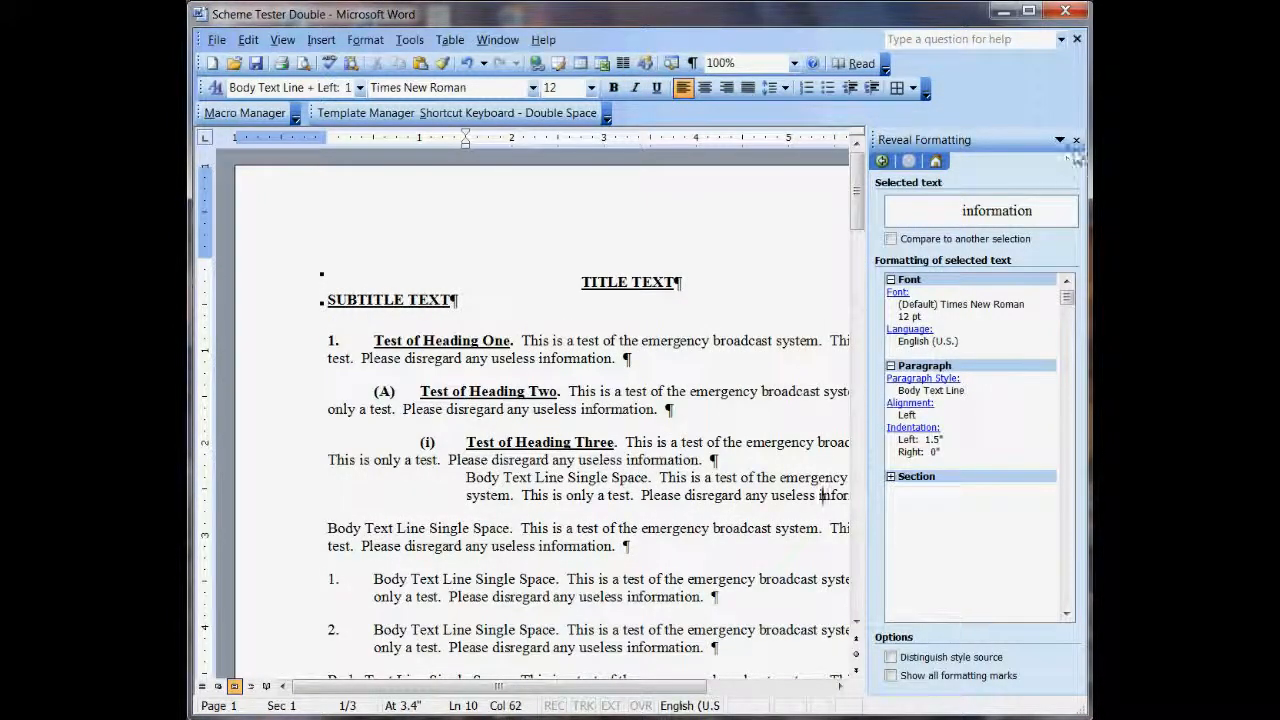
Dismiss the Reveal Formatting pane and place the cursor at the start of the Body Text Line paragraph
left_click(1076, 140)
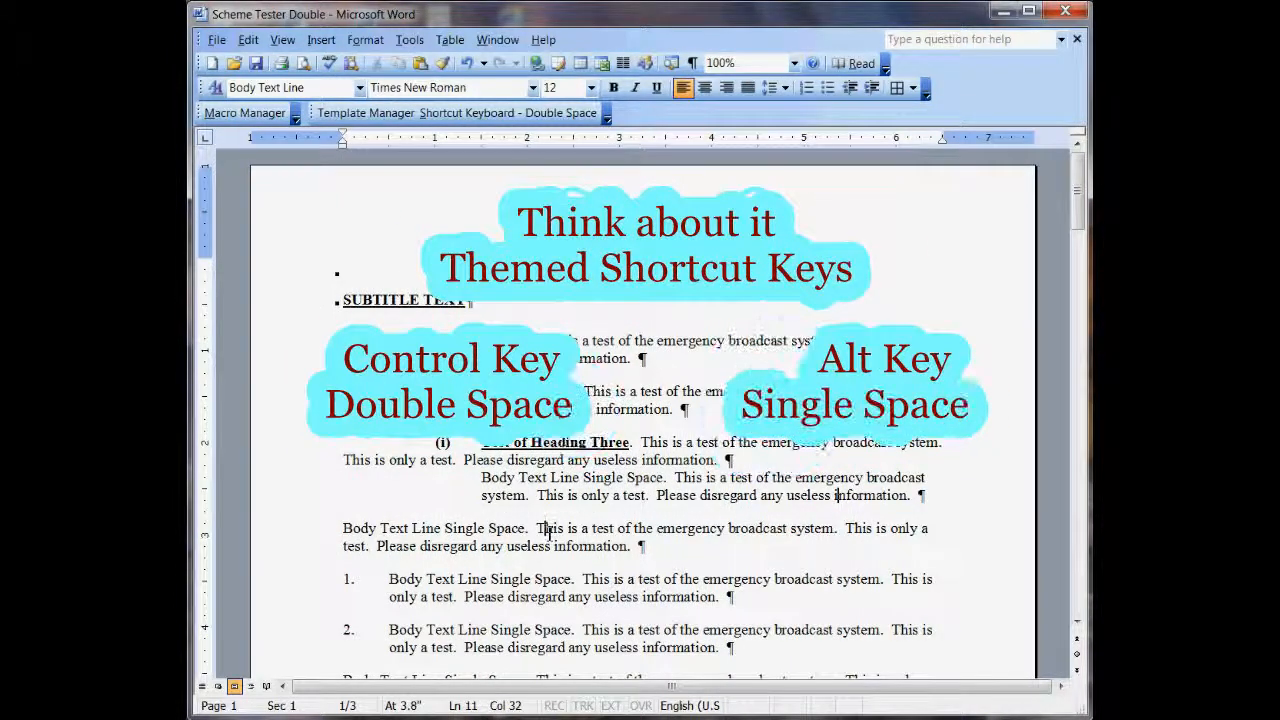
left_click(344, 528)
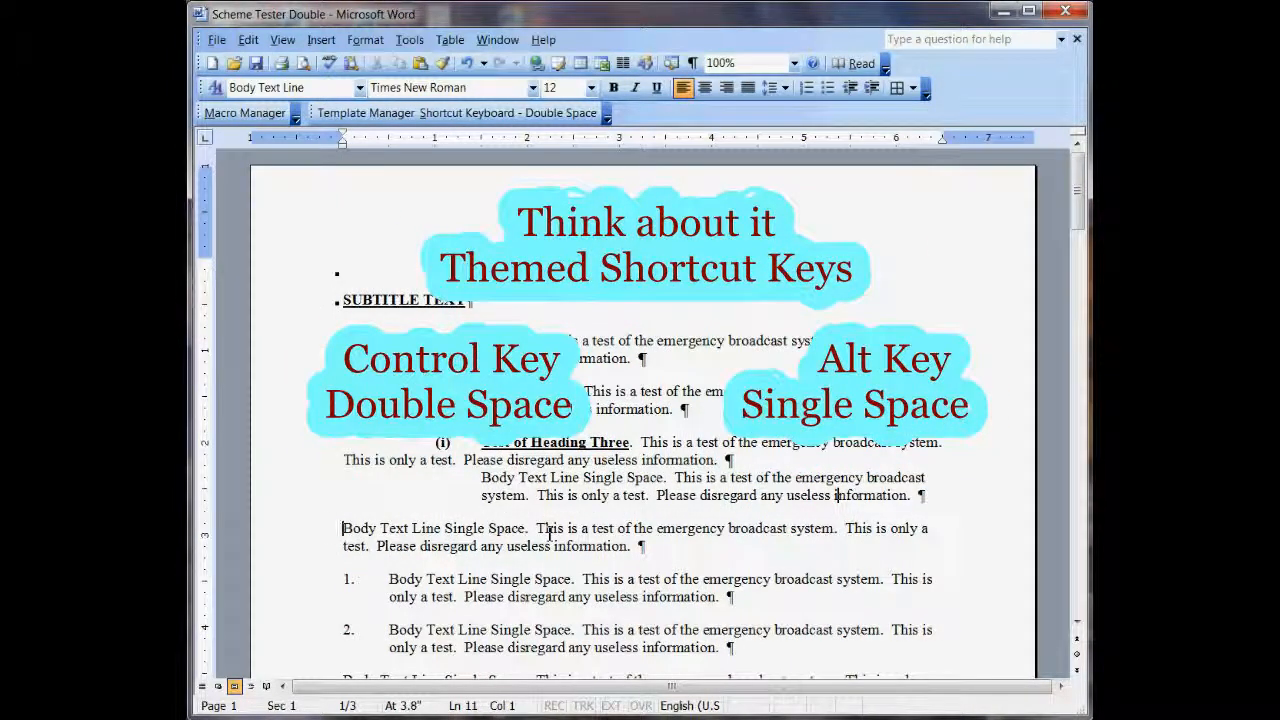